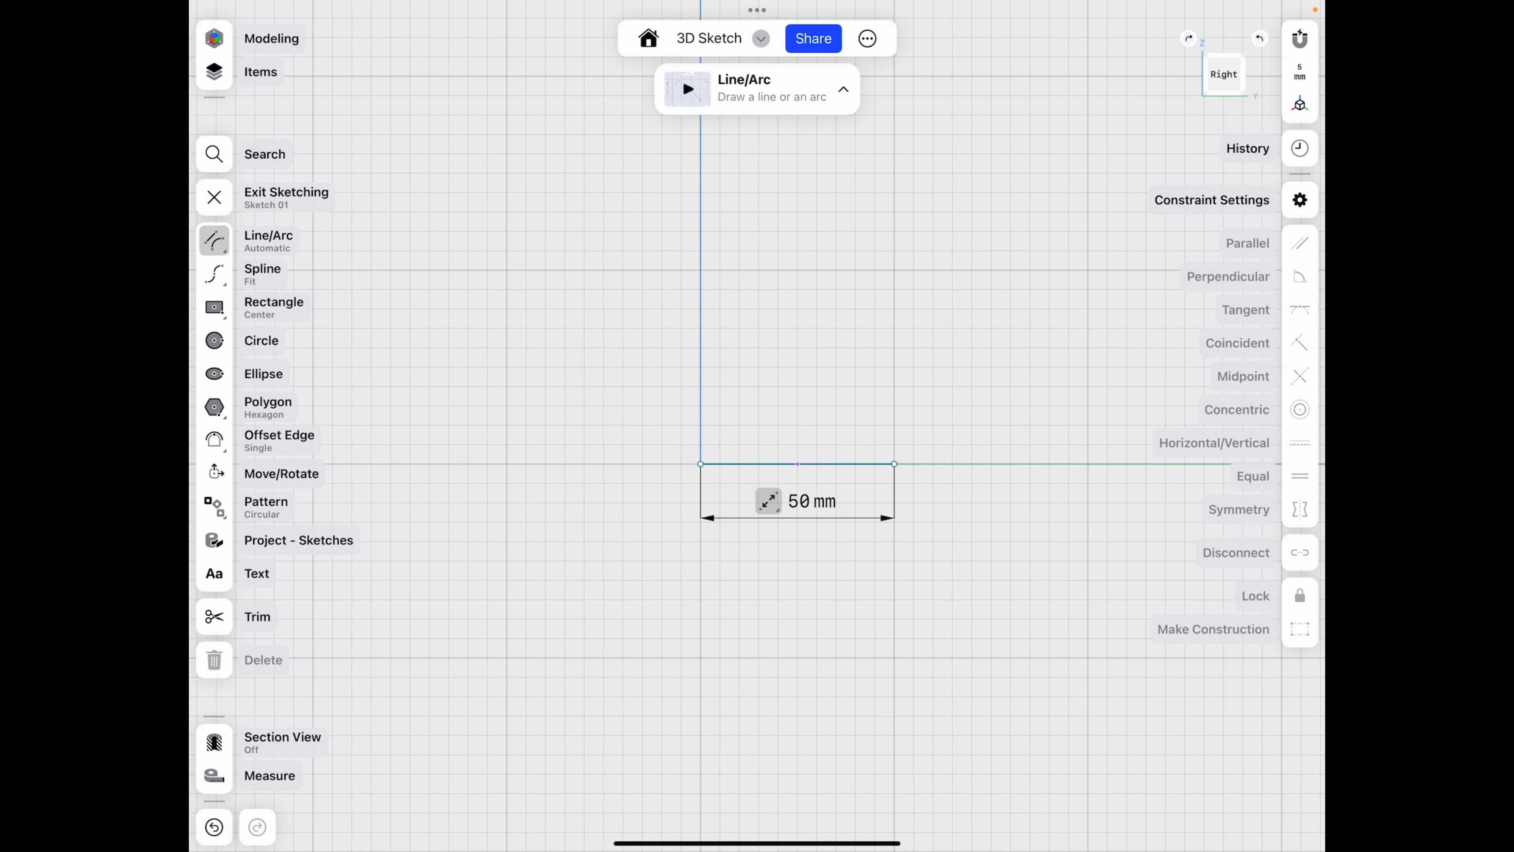
Draw the next connected line segment of the frame's 3D path after the 50 mm start.
{"action": "left_click", "coordinate": [214, 826]}
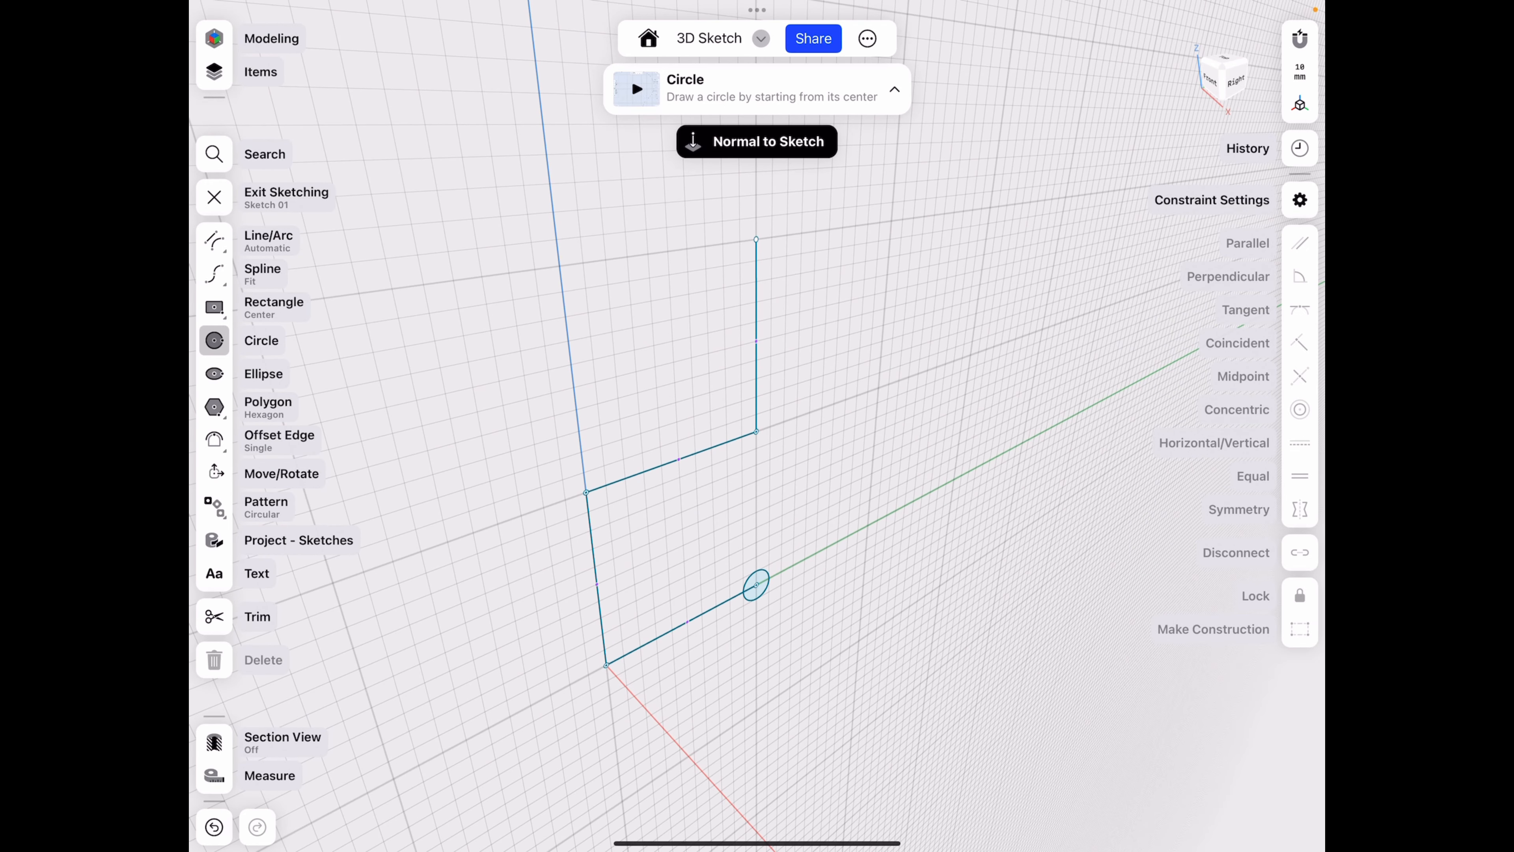
Draw the circle profile centred on the path's end, normal to the line.
{"action": "left_click_drag", "start_coordinate": [757, 240], "coordinate": [879, 314]}
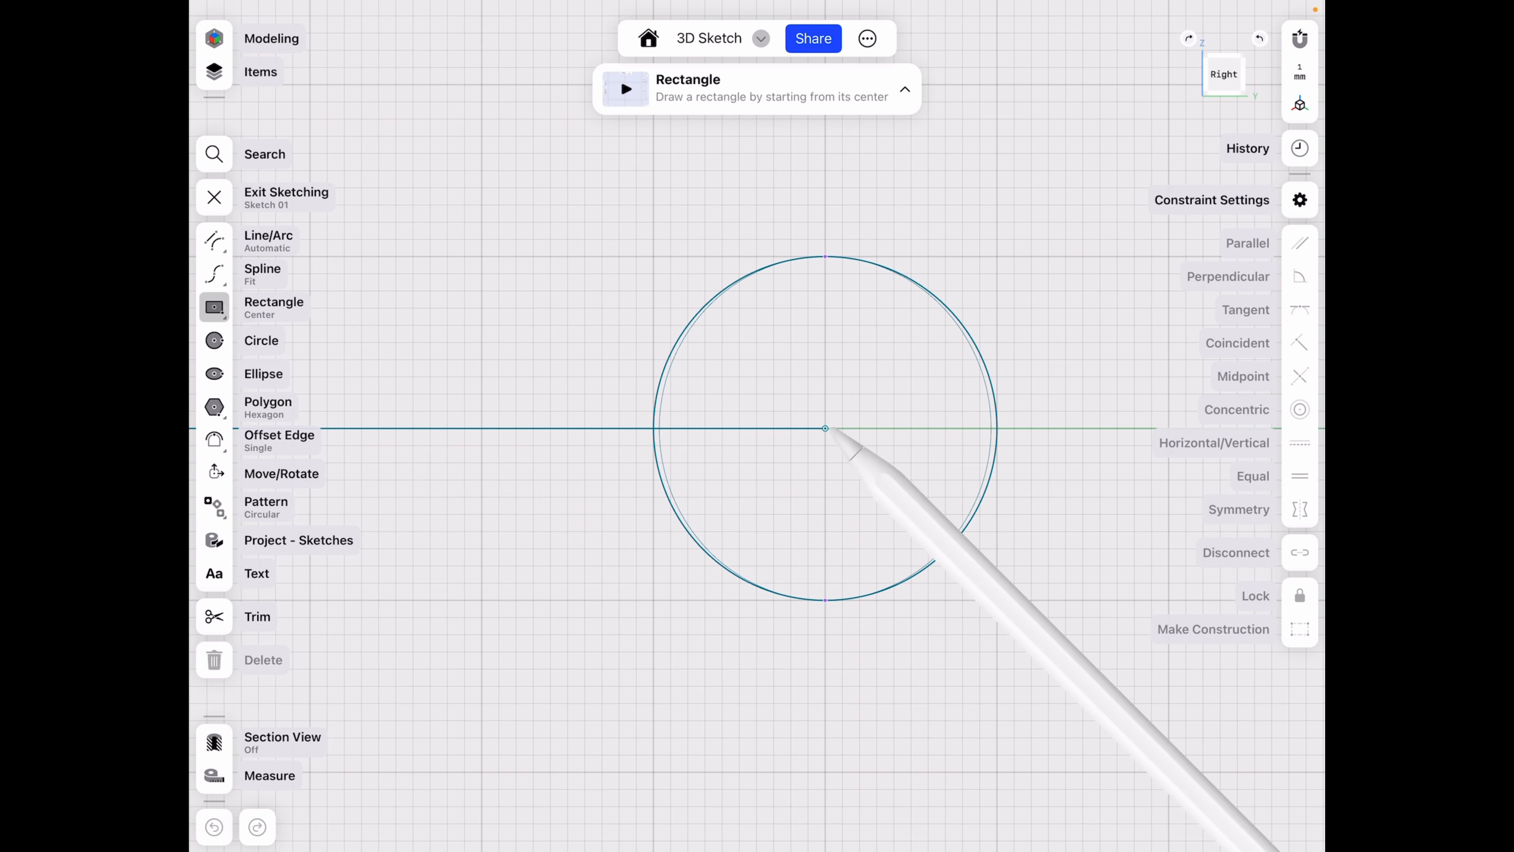
Sketch a centre rectangle and extrude its face to a depth of 6.3.
{"action": "left_click_drag", "start_coordinate": [825, 428], "coordinate": [911, 514]}
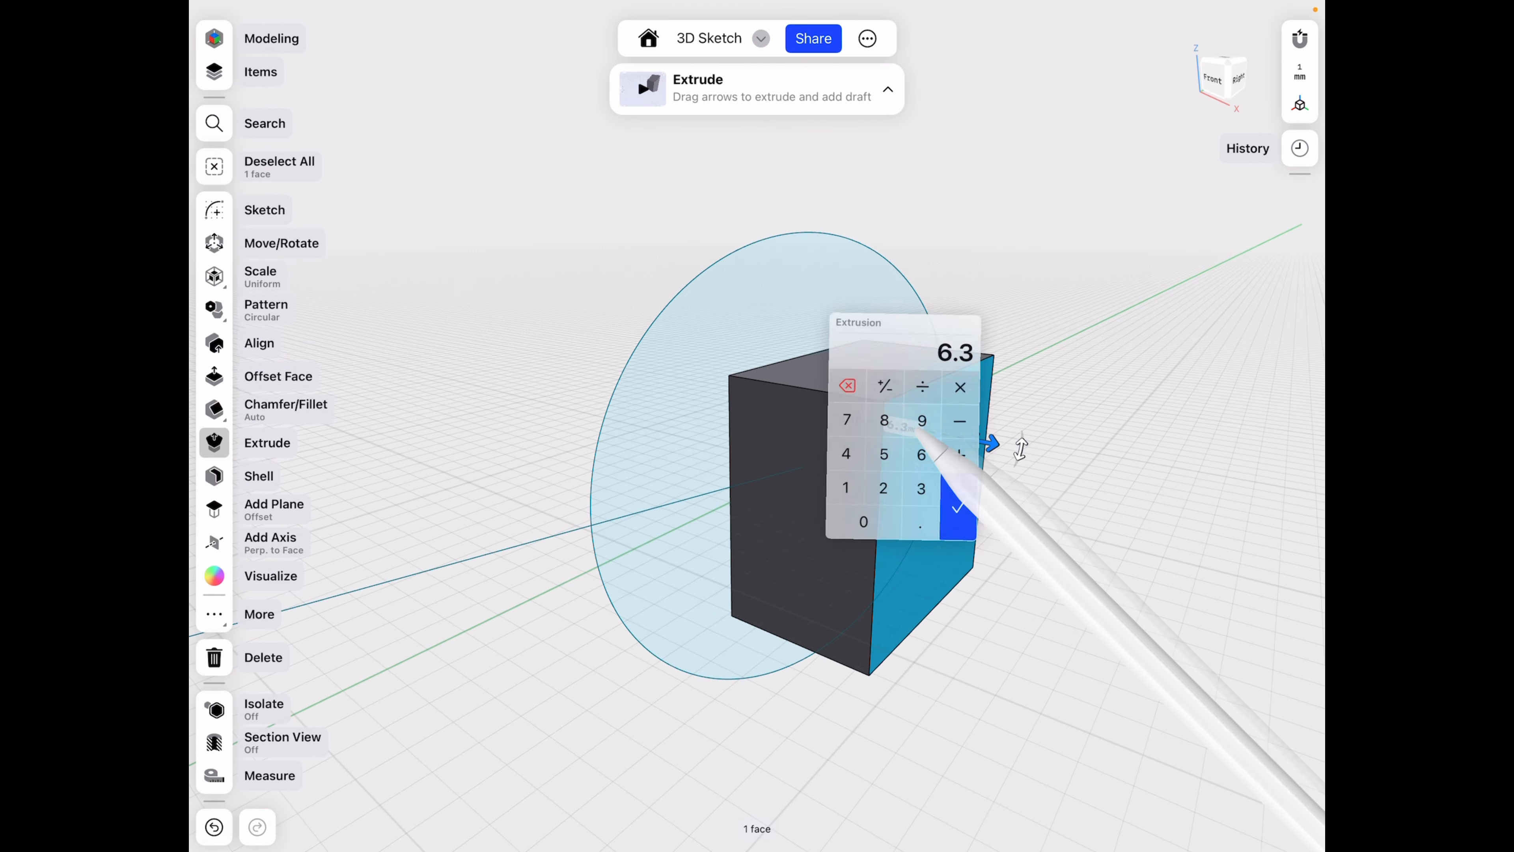
{"action": "left_click", "coordinate": [959, 508]}
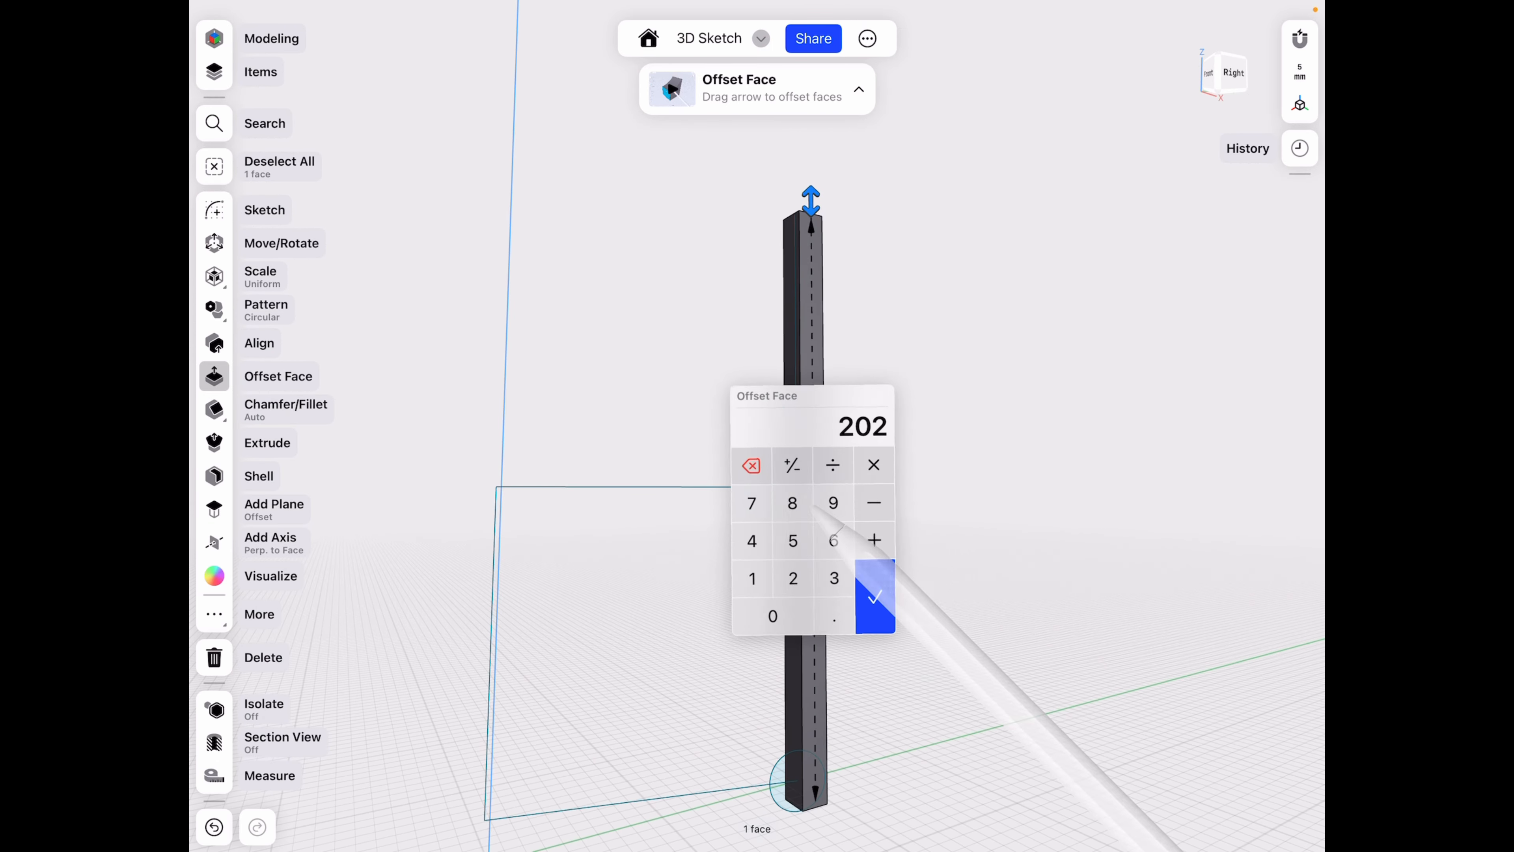
Offset the block's top face by 202 to stretch it into a tall bar.
{"action": "left_click", "coordinate": [873, 596]}
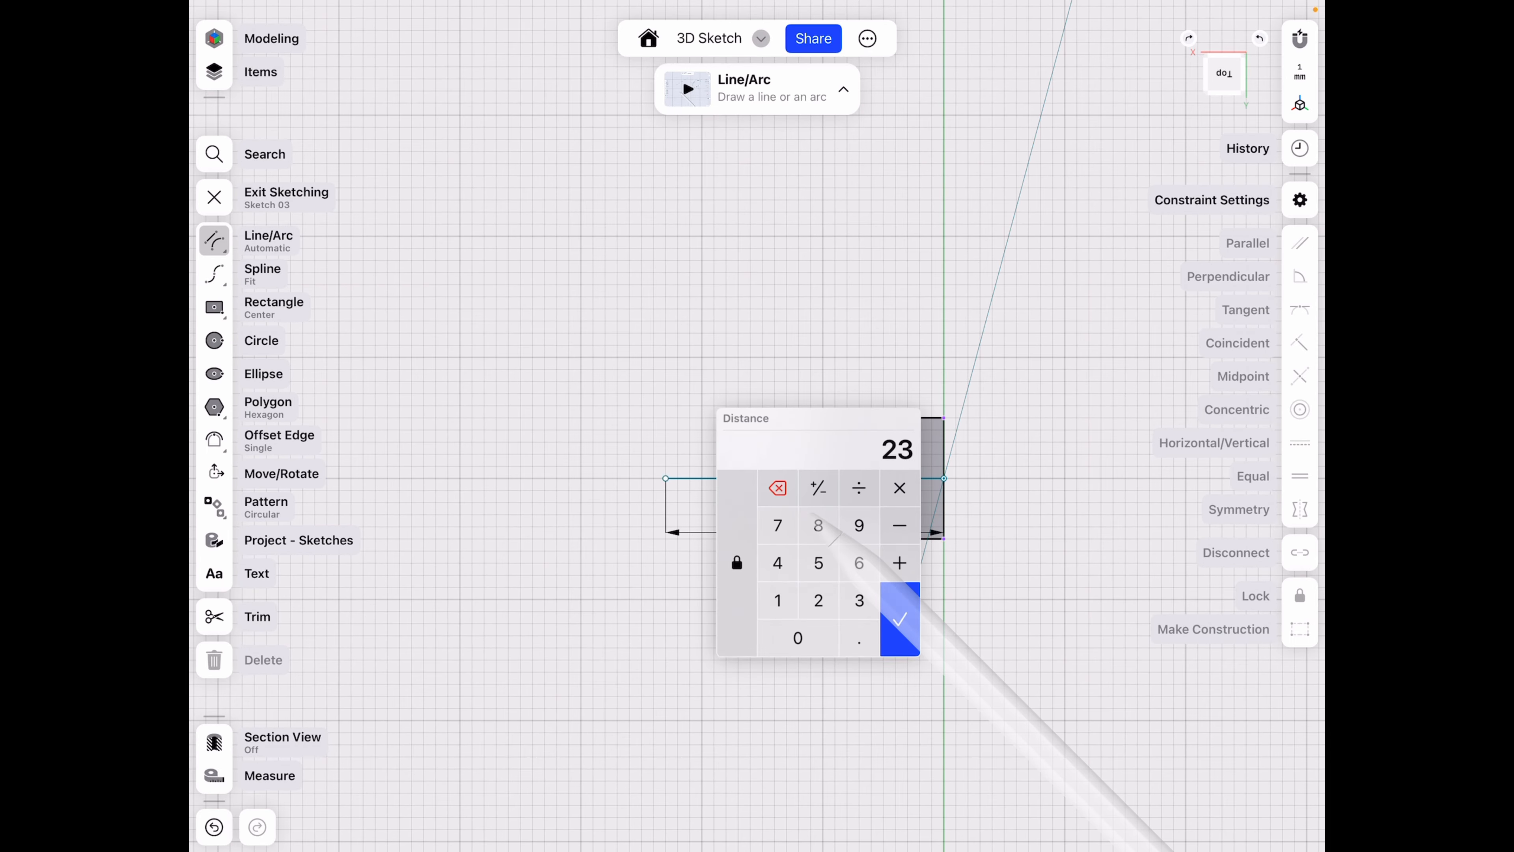
Draw a new sketch line and set its distance to 23.
{"action": "left_click", "coordinate": [899, 620]}
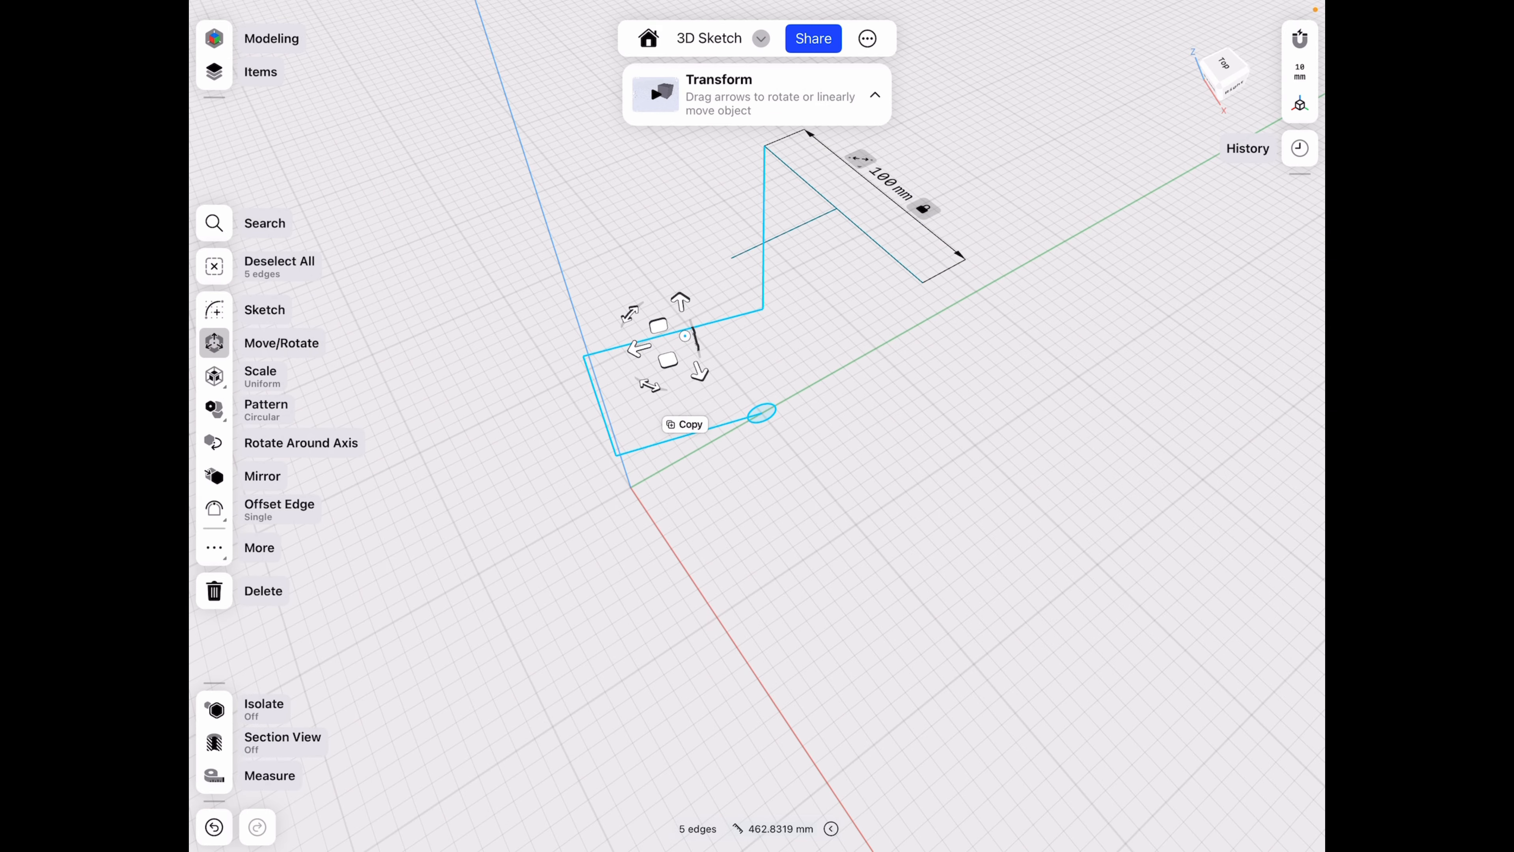
Mirror the five path edges with their circle across the chosen plane, keeping the originals.
{"action": "left_click", "coordinate": [262, 476]}
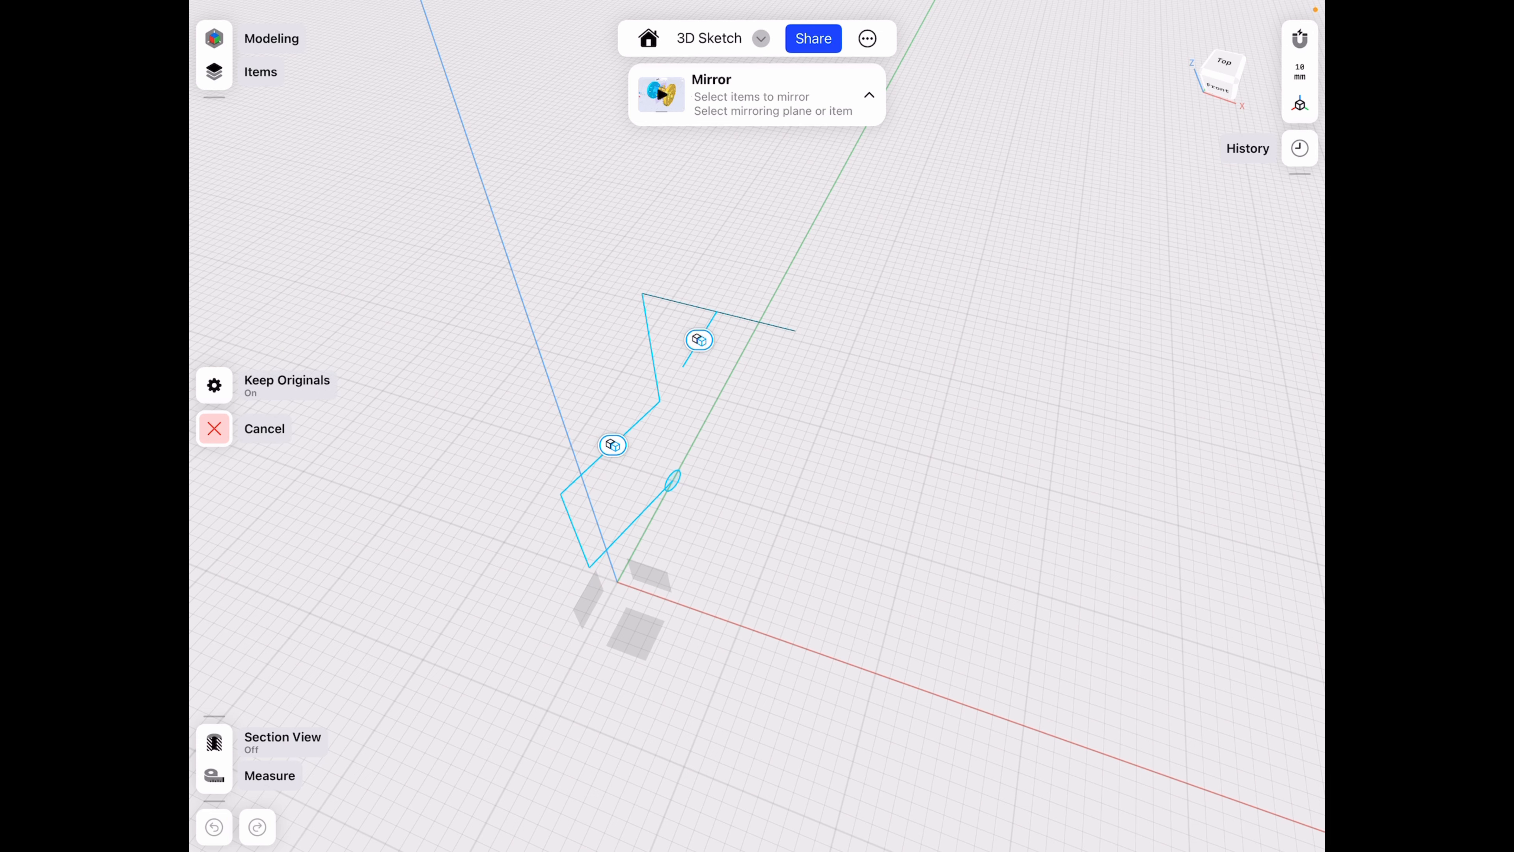
{"action": "left_click", "coordinate": [698, 339]}
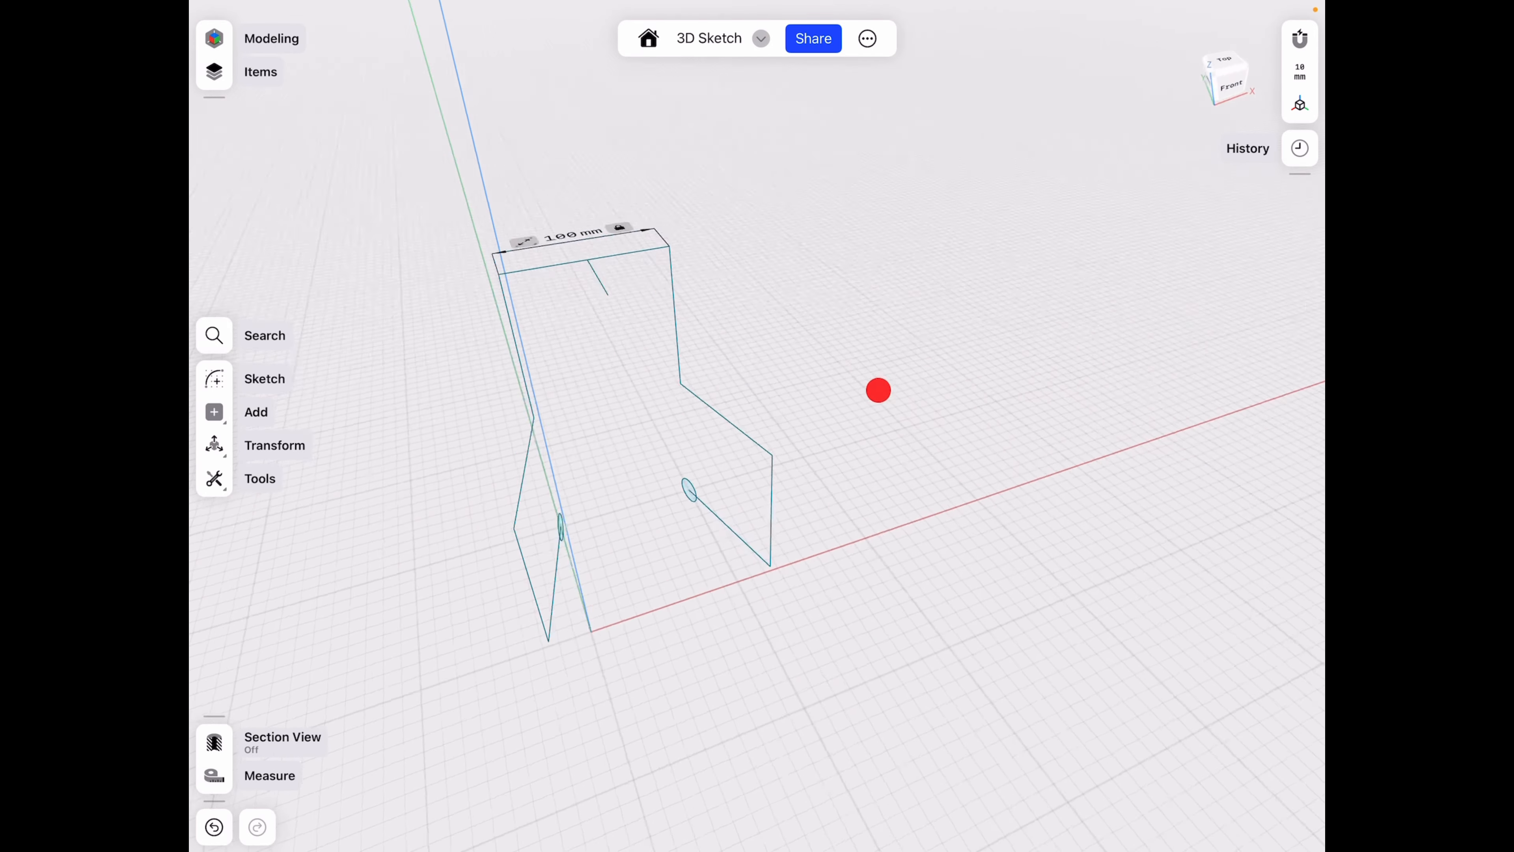
{"action": "left_click_drag", "start_coordinate": [877, 390], "coordinate": [762, 633]}
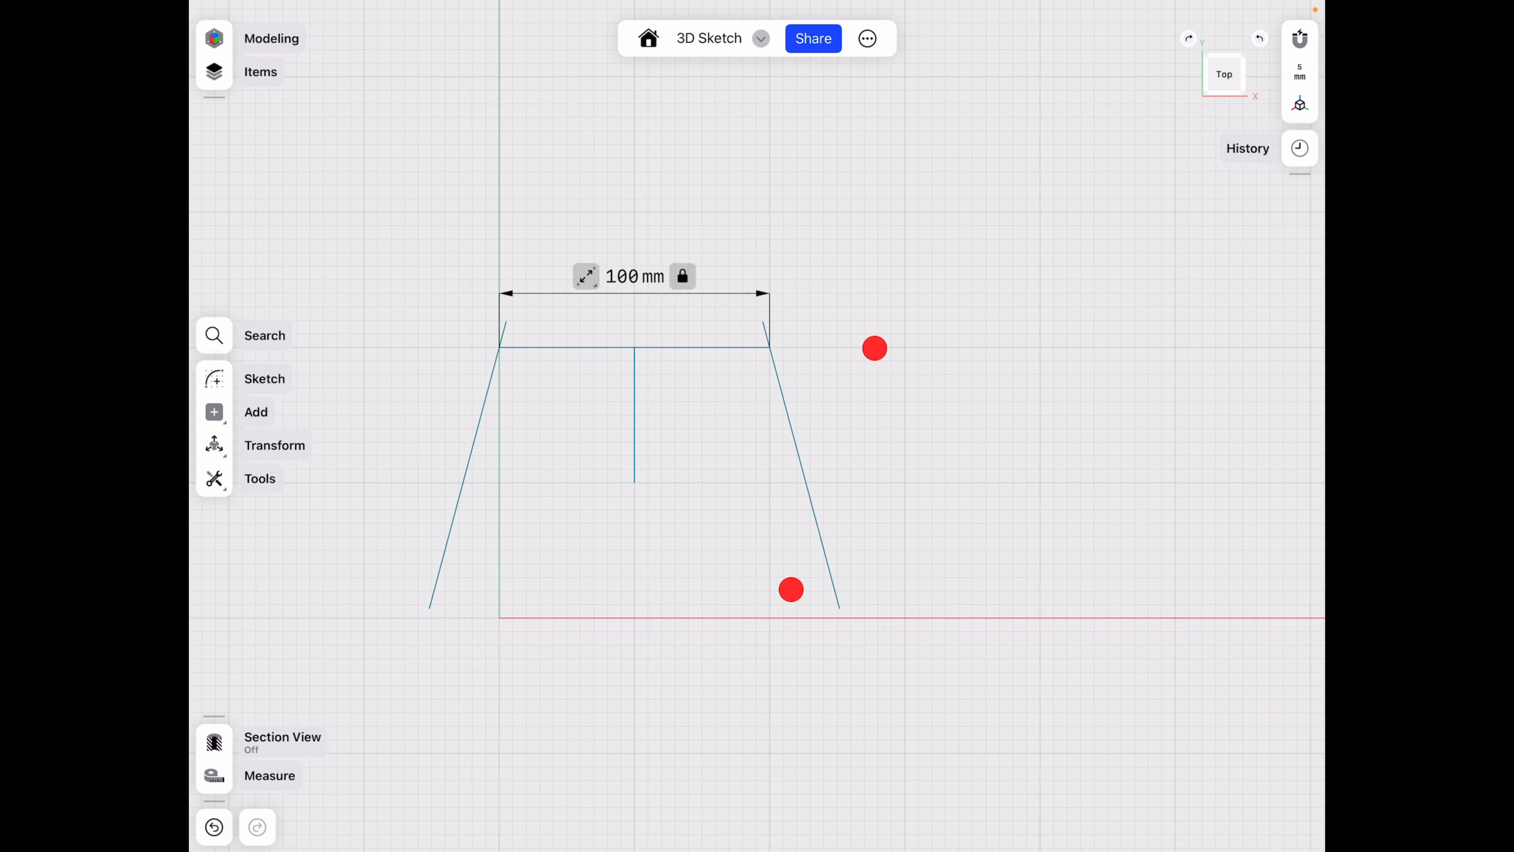
{"action": "left_click", "coordinate": [265, 378]}
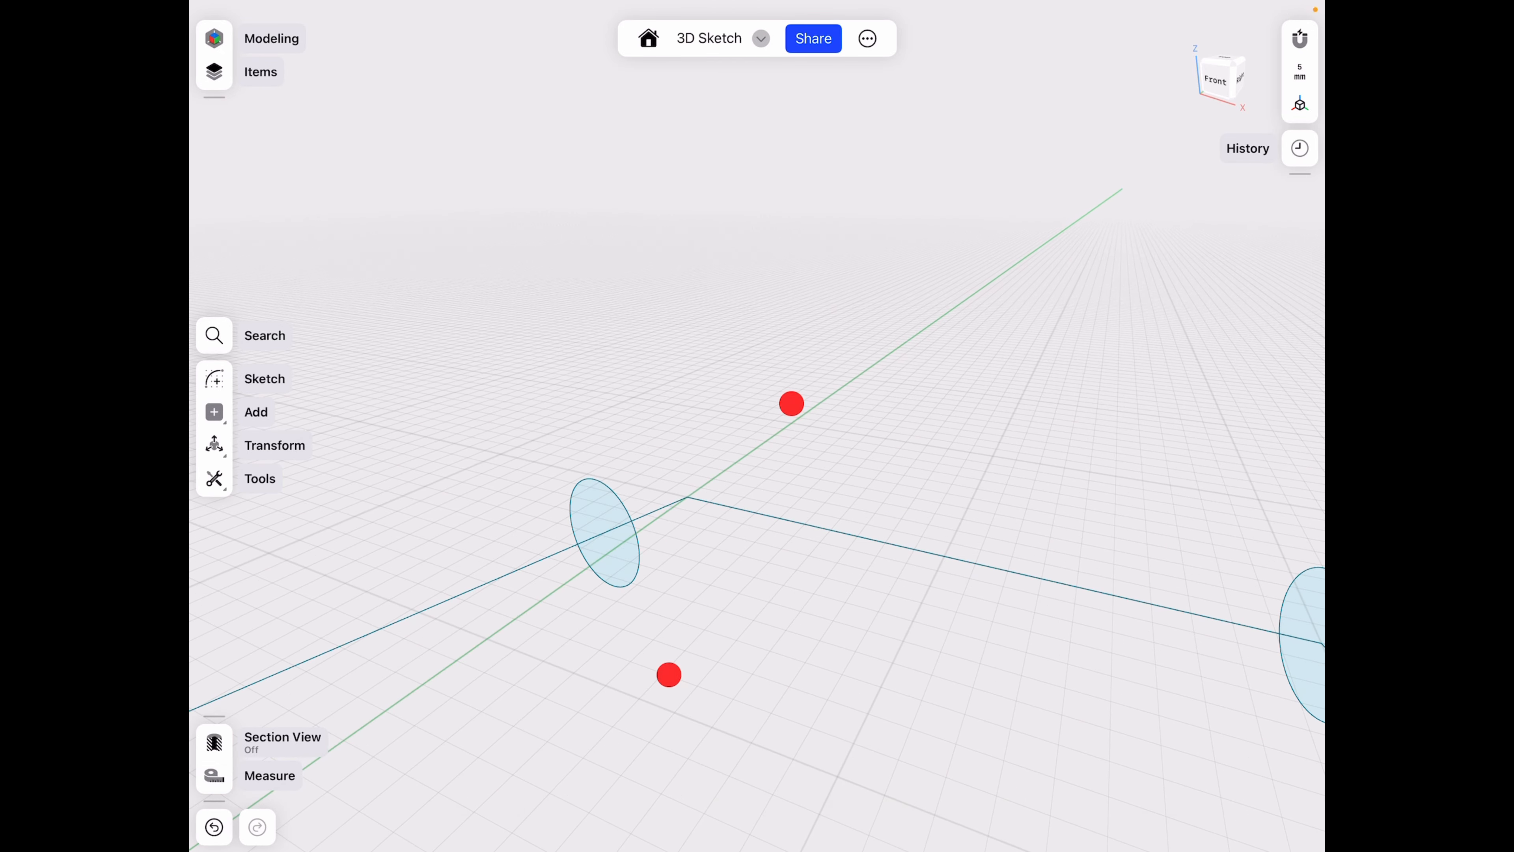
{"action": "left_click", "coordinate": [265, 378]}
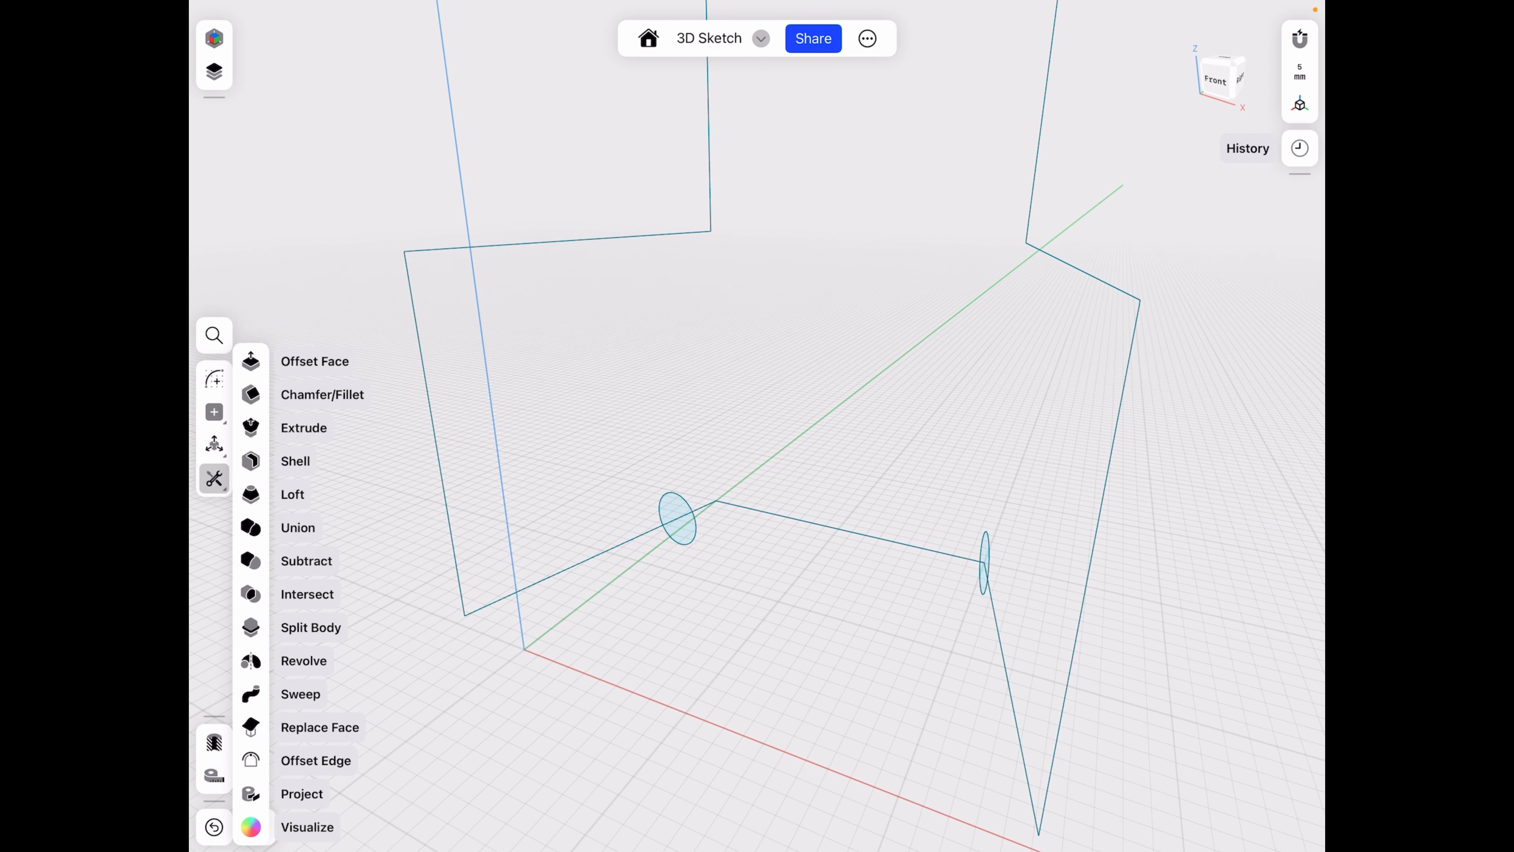
Sweep the circle profile along the line path edges to form a solid tube.
{"action": "left_click", "coordinate": [300, 694]}
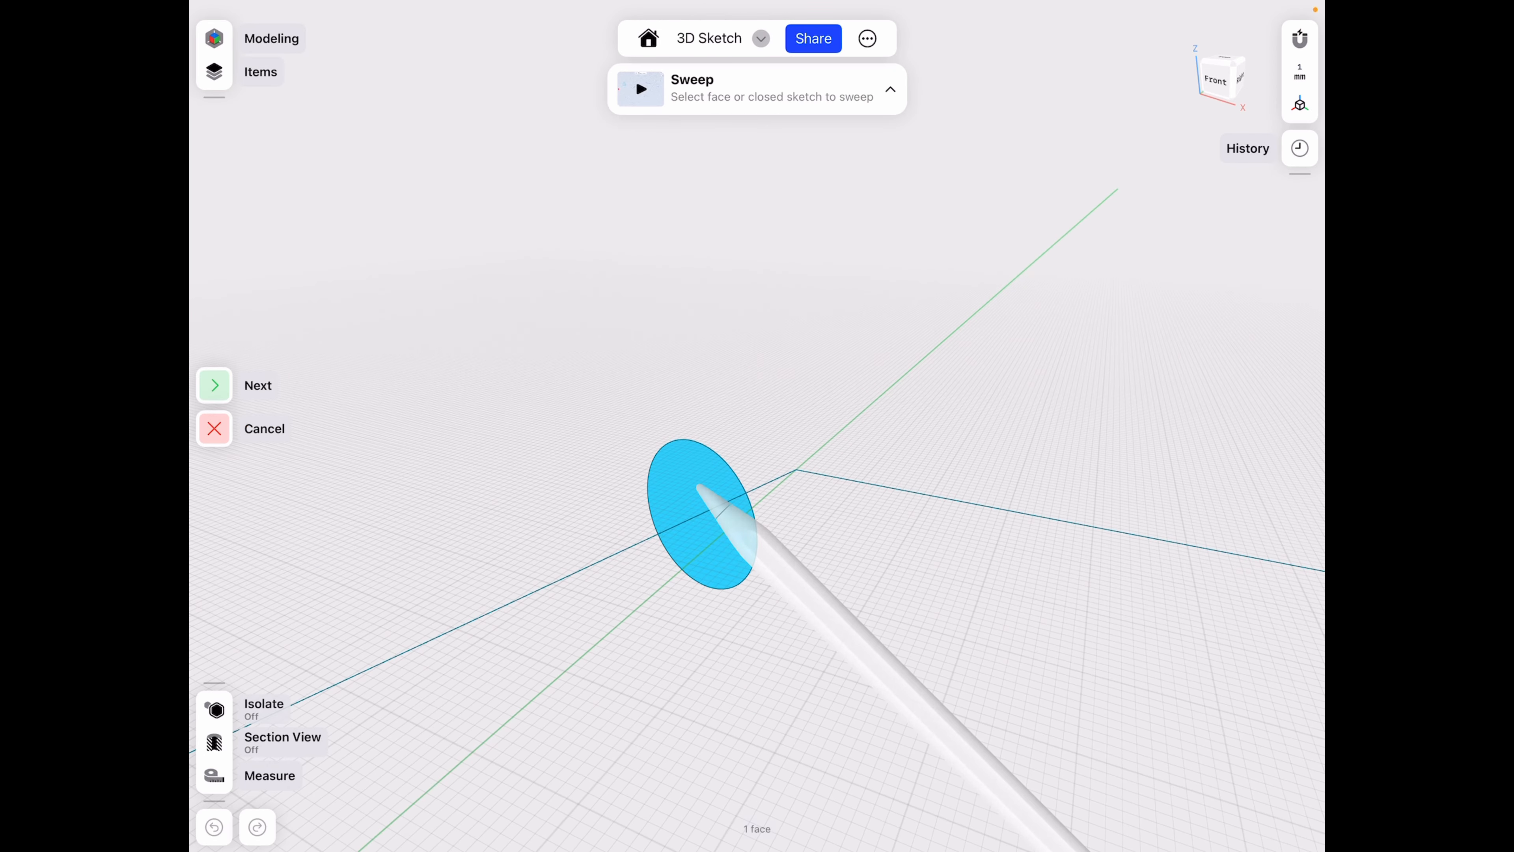
{"action": "left_click", "coordinate": [258, 384]}
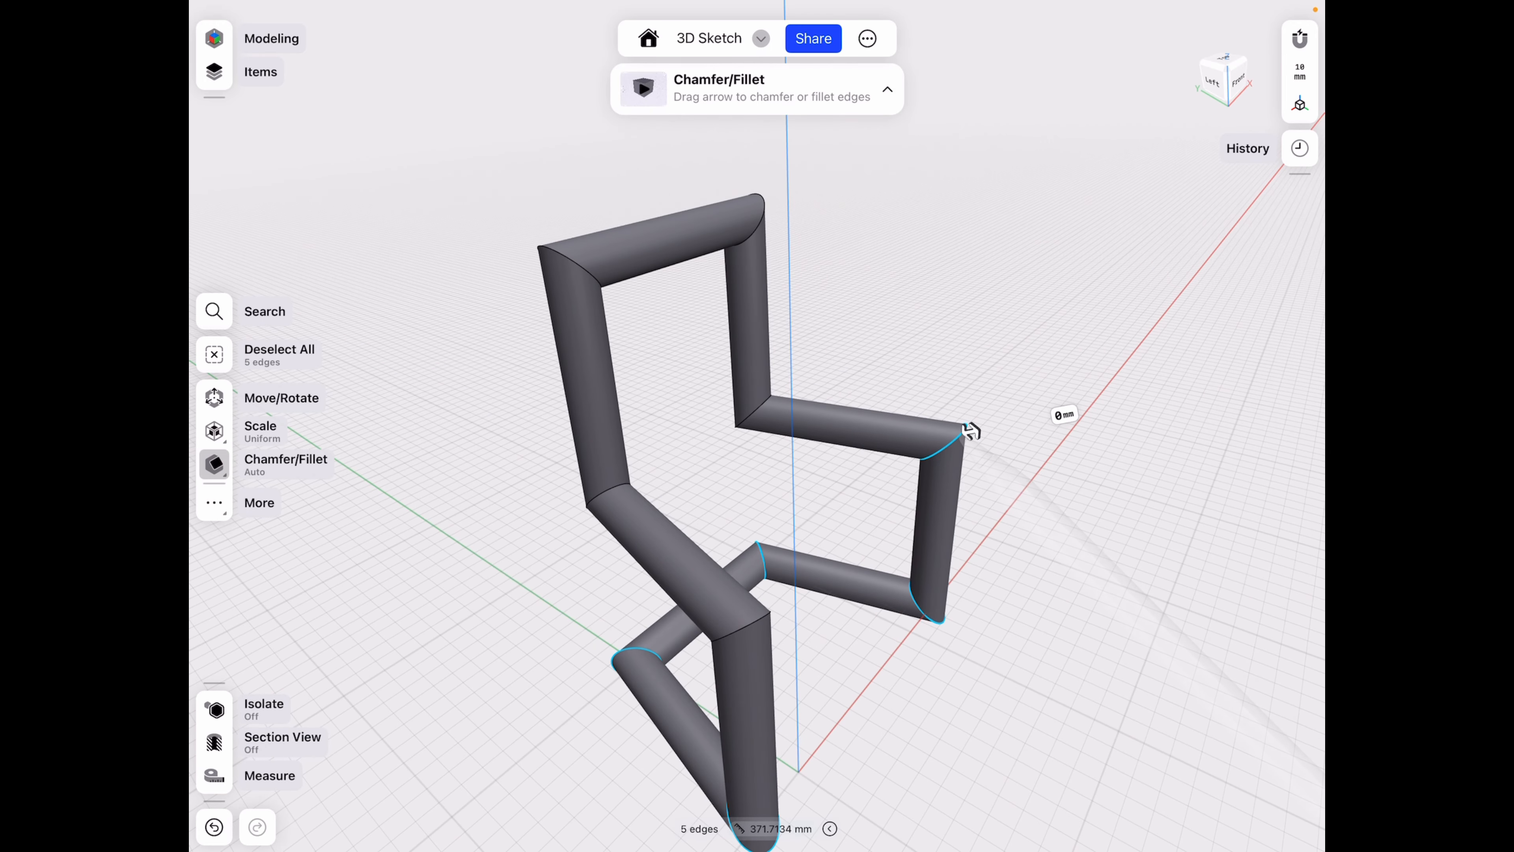
Select the tube corner edges for the fillet until eight joints are chosen.
{"action": "left_click_drag", "start_coordinate": [971, 430], "coordinate": [749, 633]}
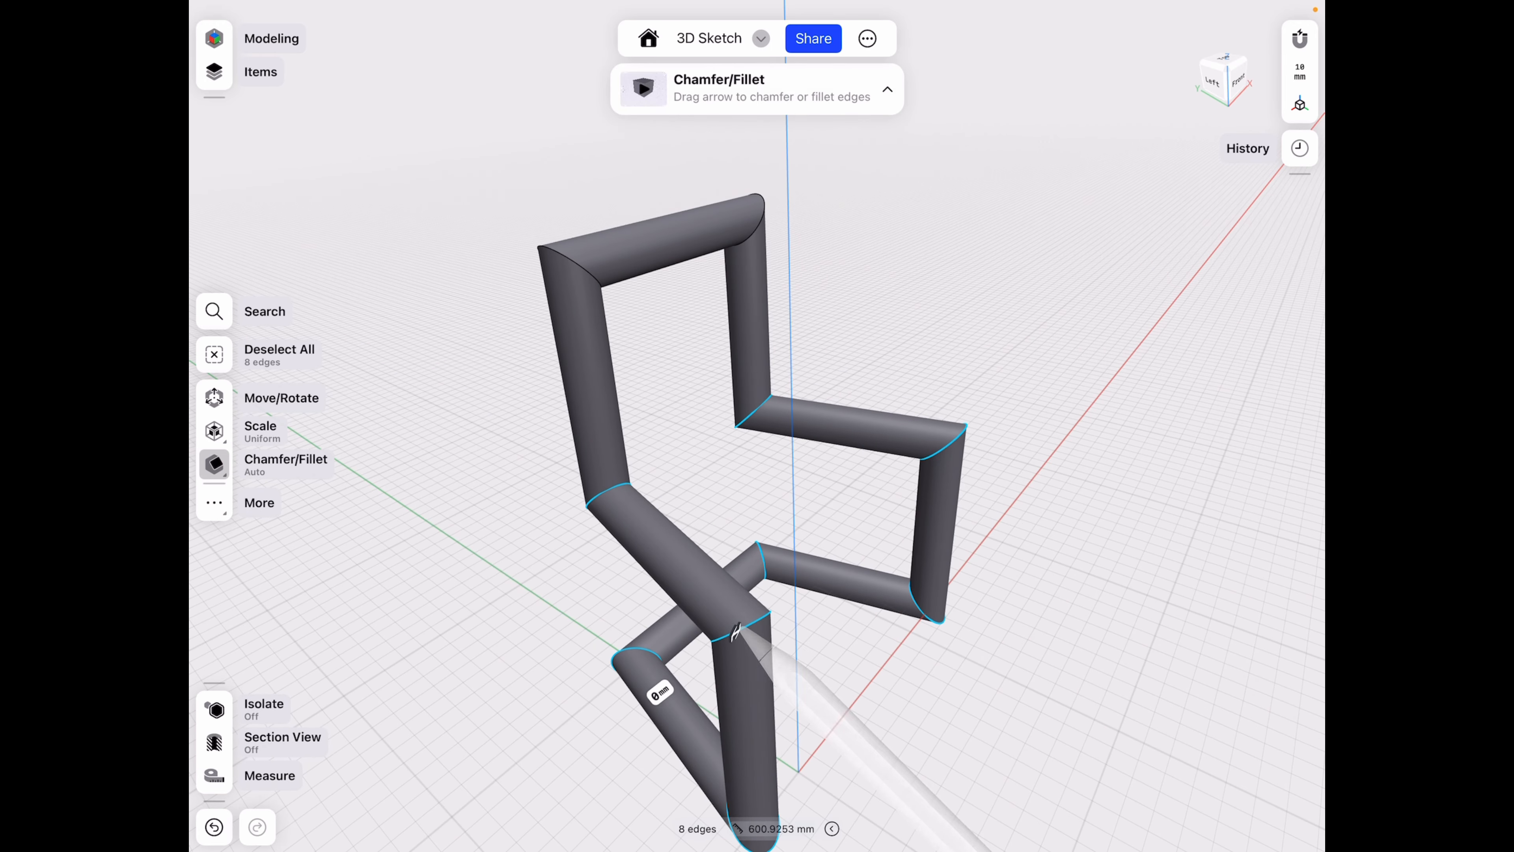